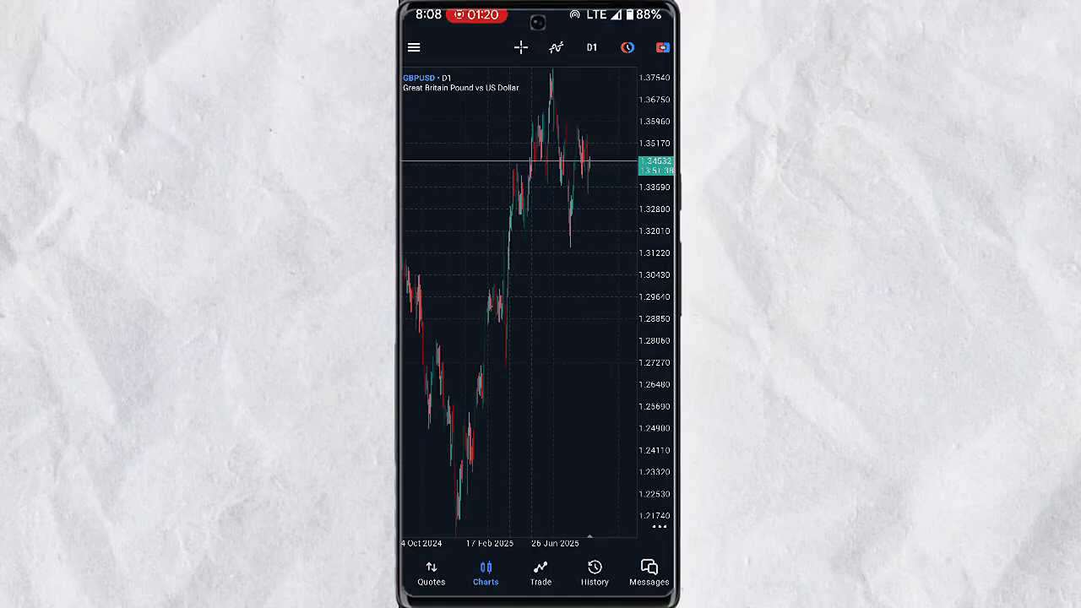
Step: Browse the built-in indicators list from the GBPUSD daily chart, scrolling through oscillators and volume indicators
click(557, 48)
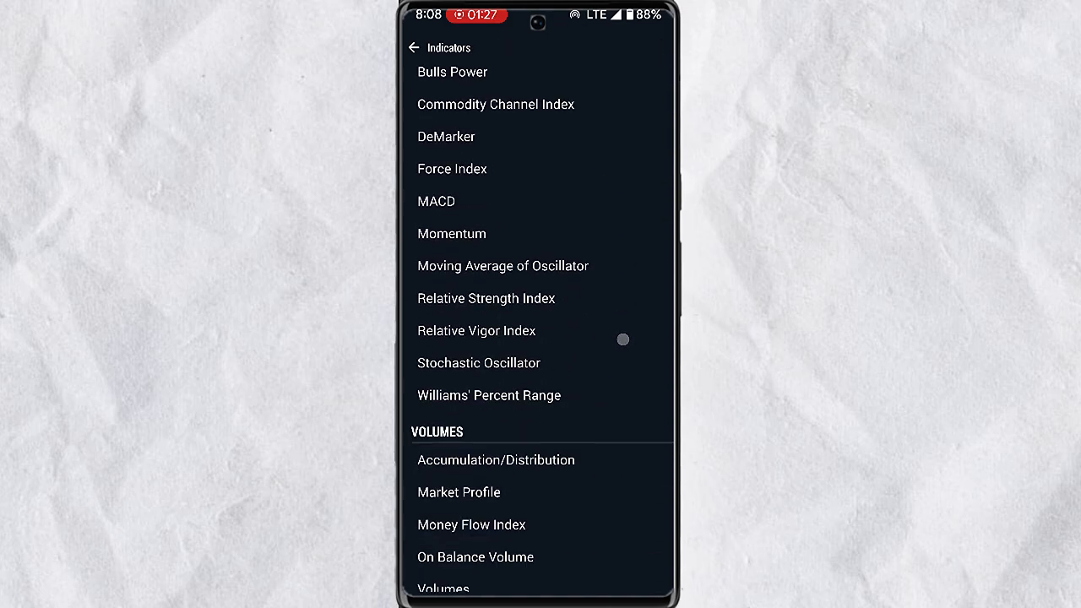
scroll(down, 3)
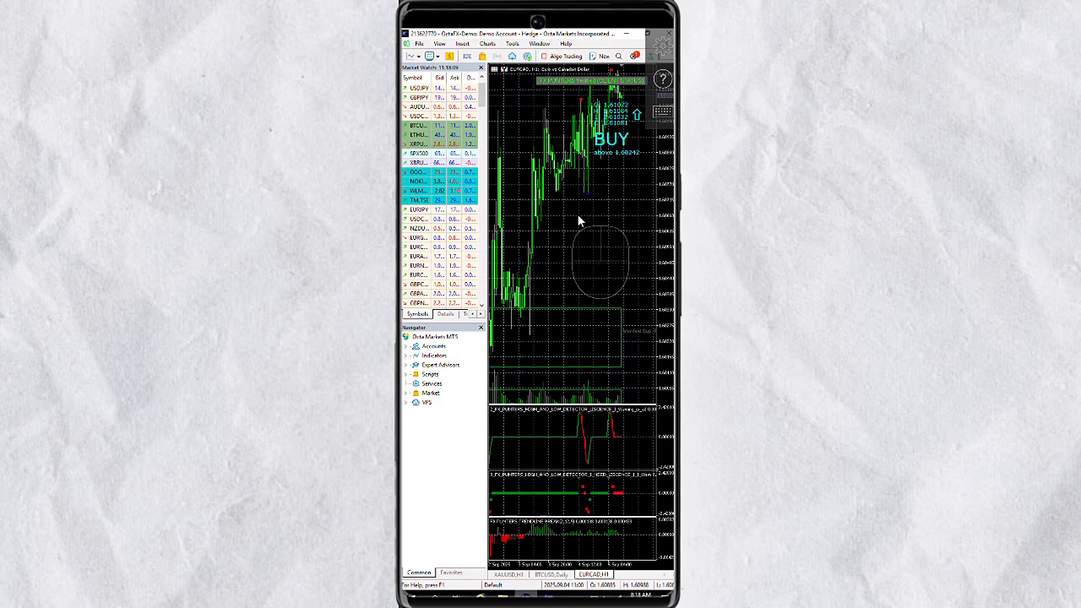
Step: Cycle through the BTCUSD and GBPJPY charts, then return to EURCAD H1 and bring up its chart menu
right_click(583, 219)
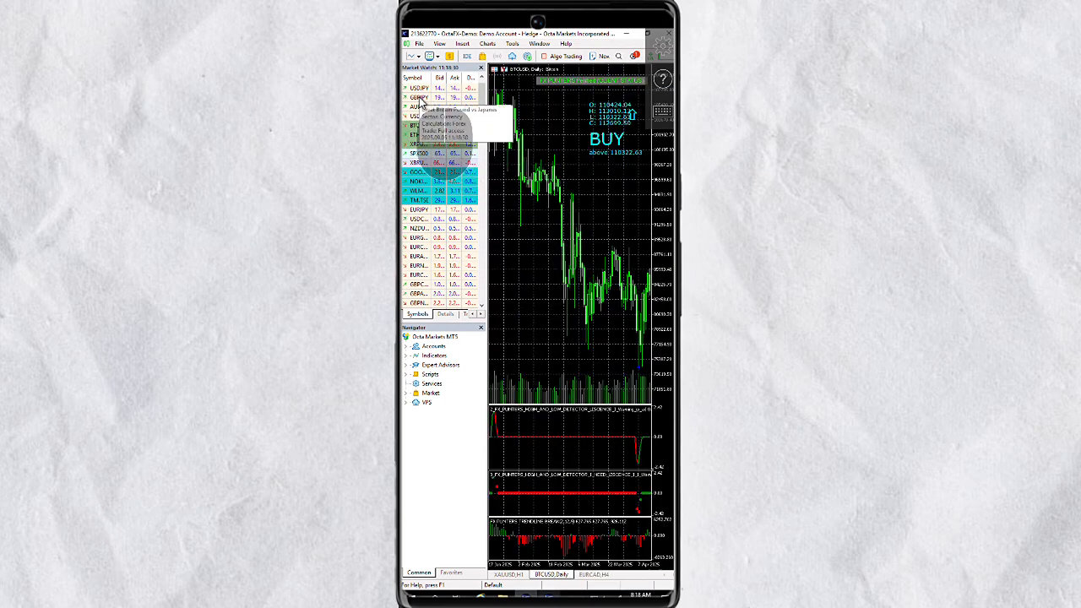
right_click(422, 97)
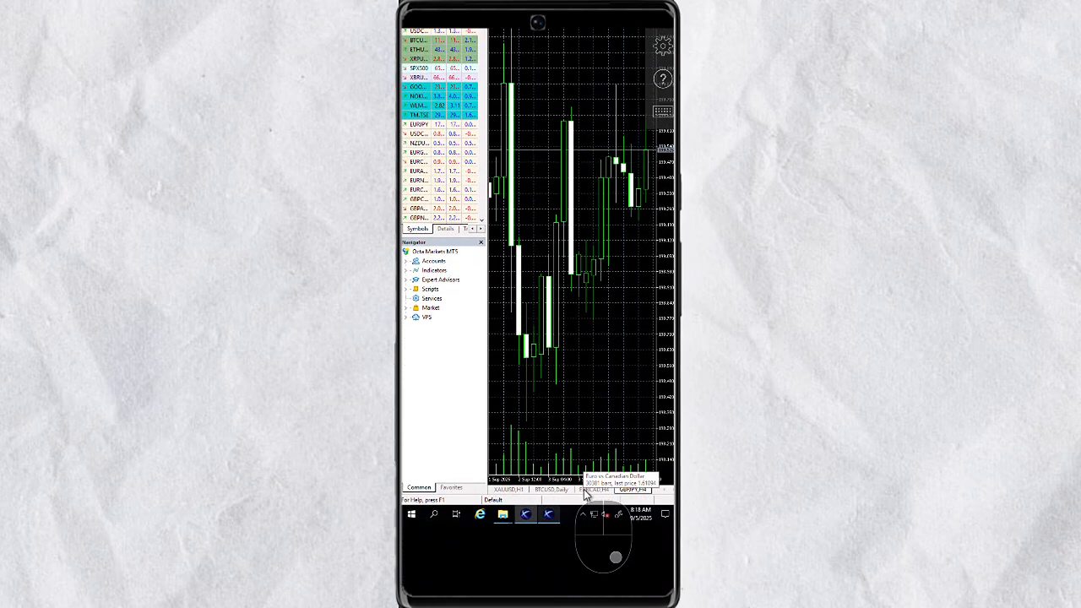
click(594, 488)
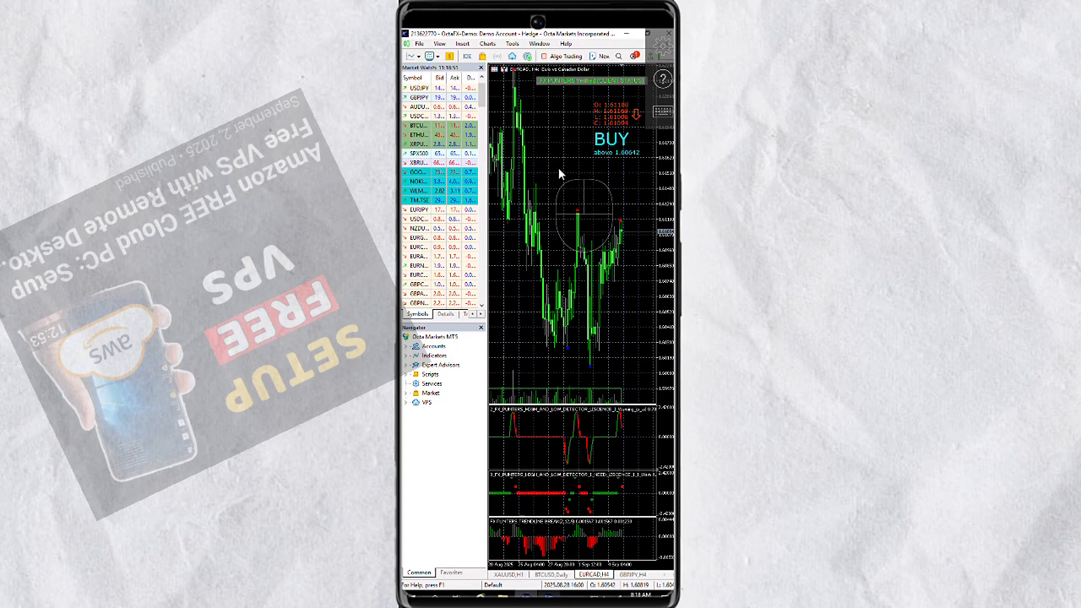
right_click(561, 173)
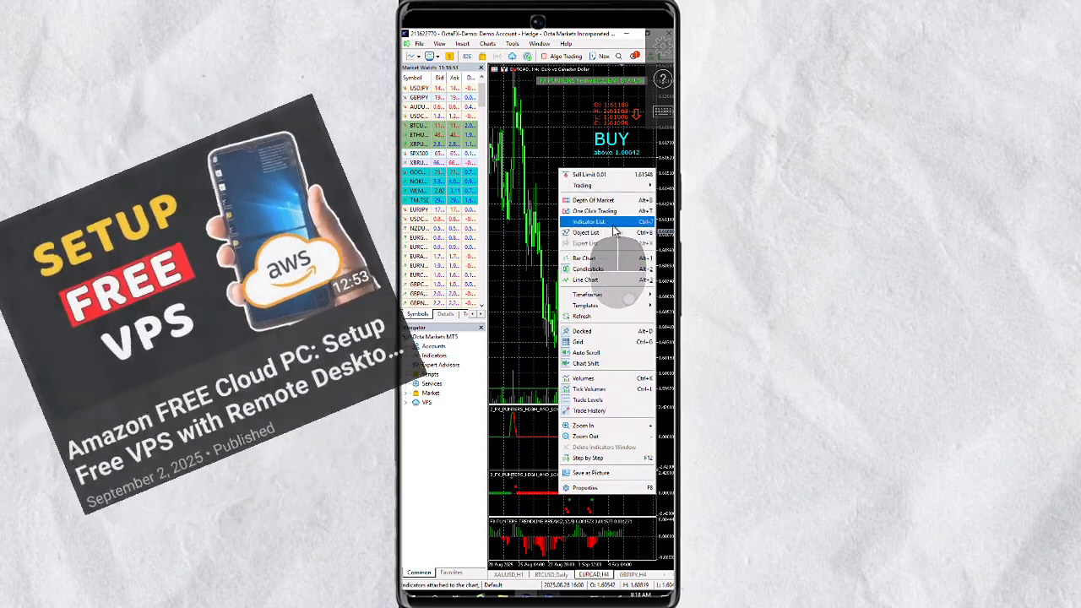